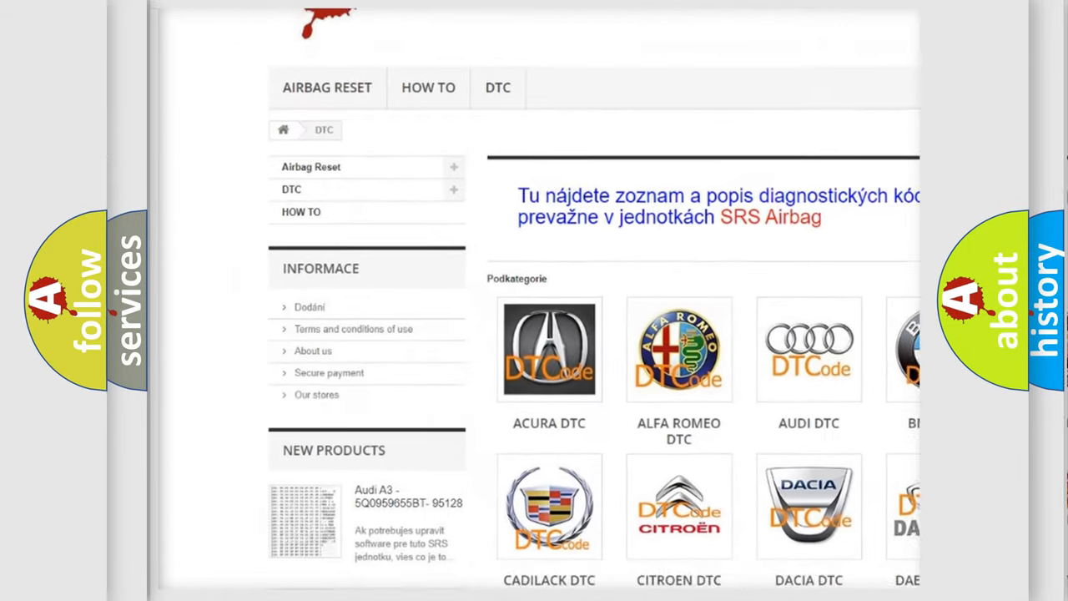
Advance to the Cause heading and reveal the cause: incorrect tire size programmed into the TIPM.
scroll(down, 3)
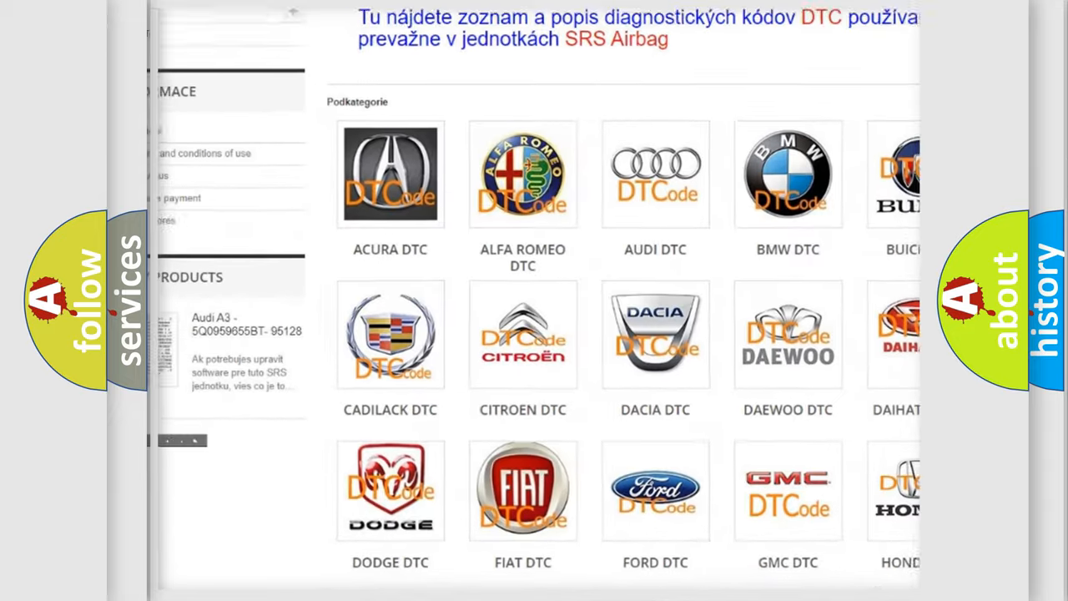
scroll(down, 3)
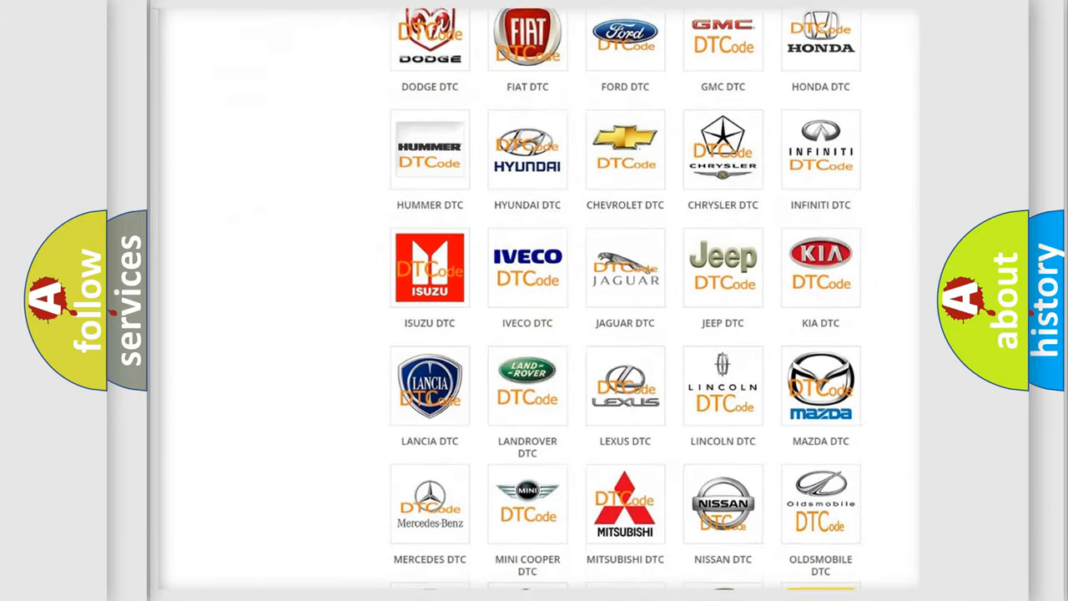
scroll(down, 3)
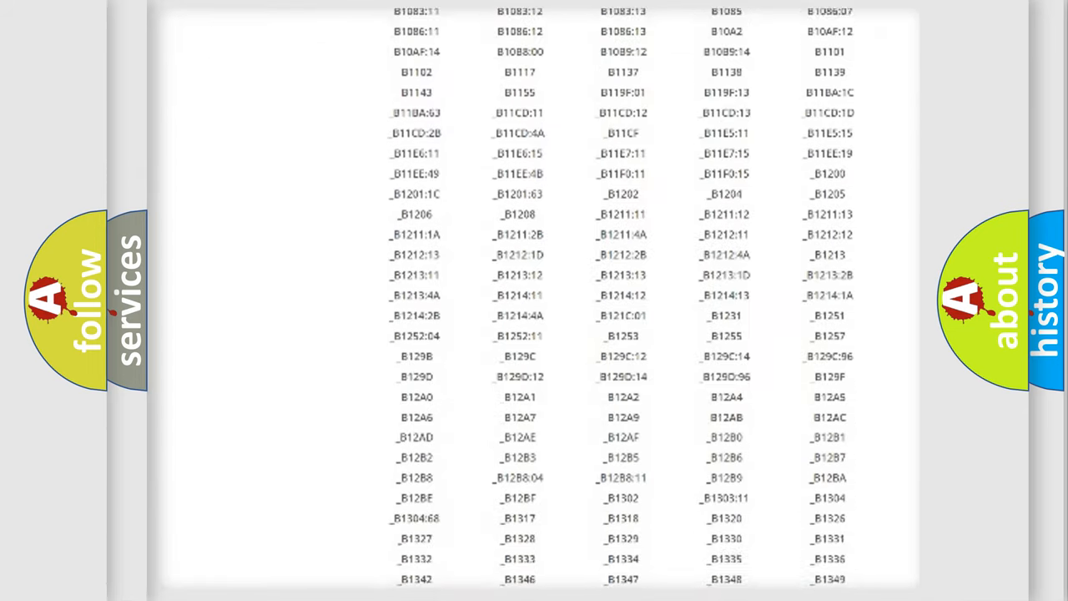
scroll(down, 3)
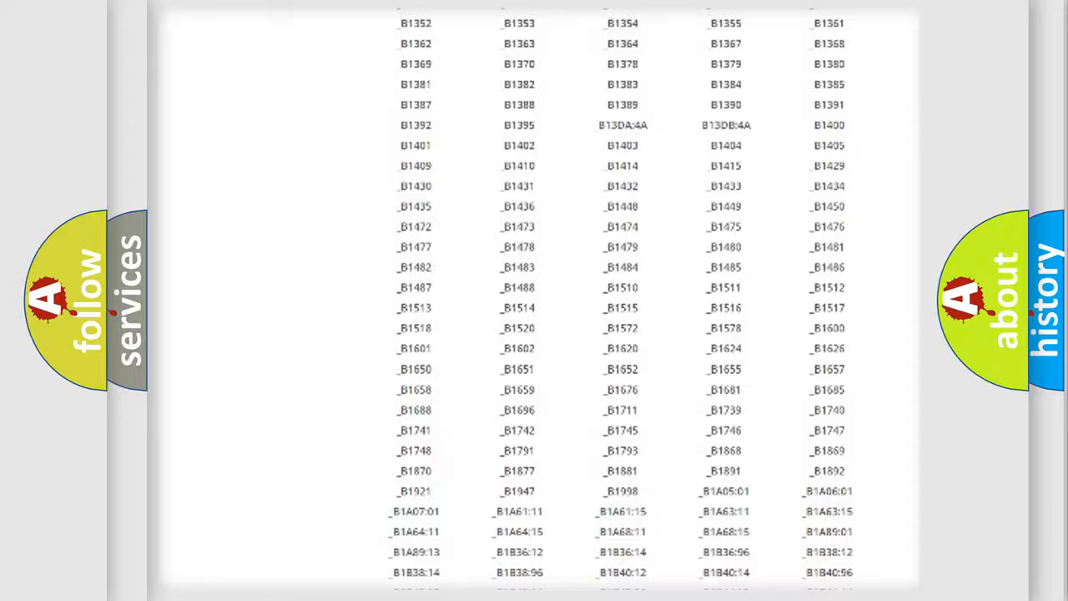
scroll(up, 3)
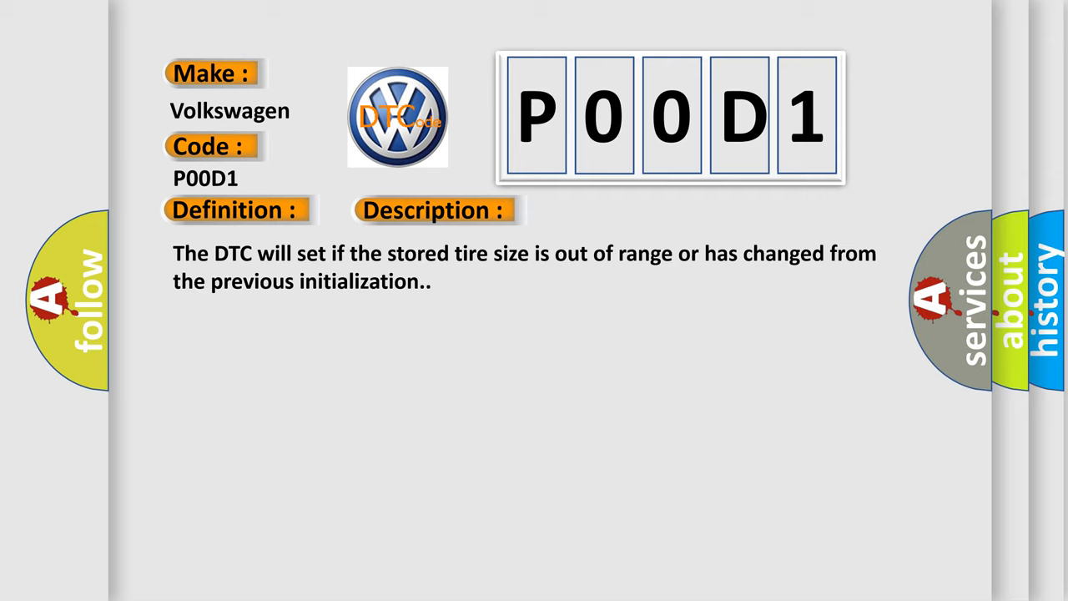
click(614, 211)
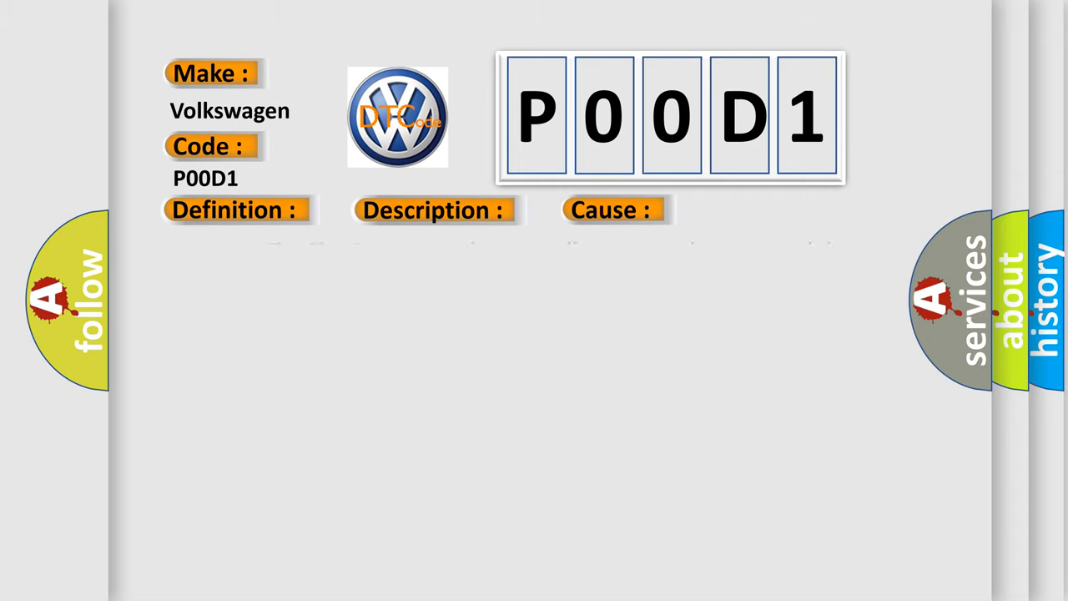
click(234, 210)
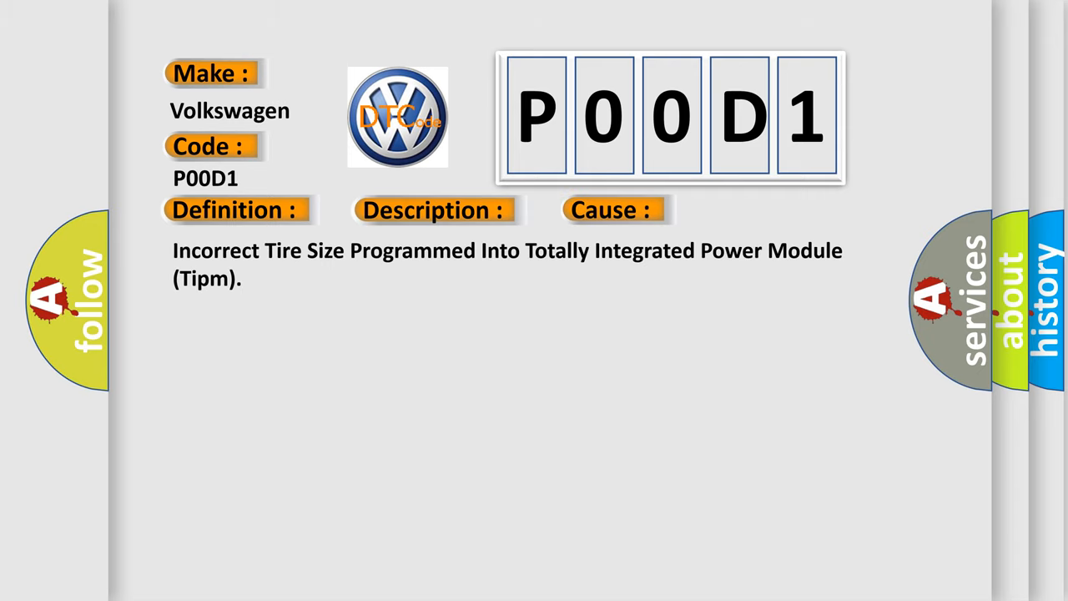